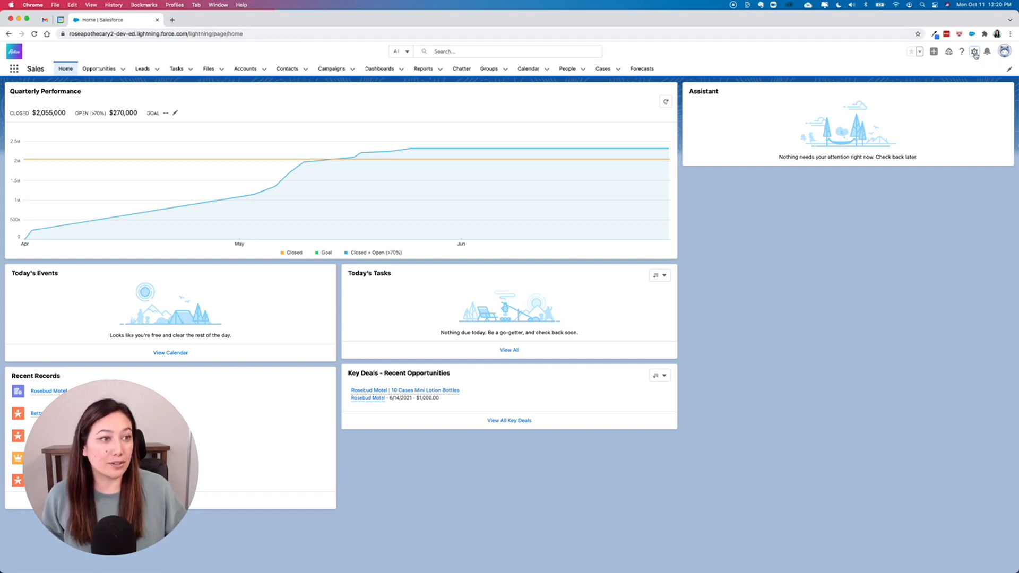
Step: Reach Object Manager in Setup and show the Create options for a new object
click(974, 52)
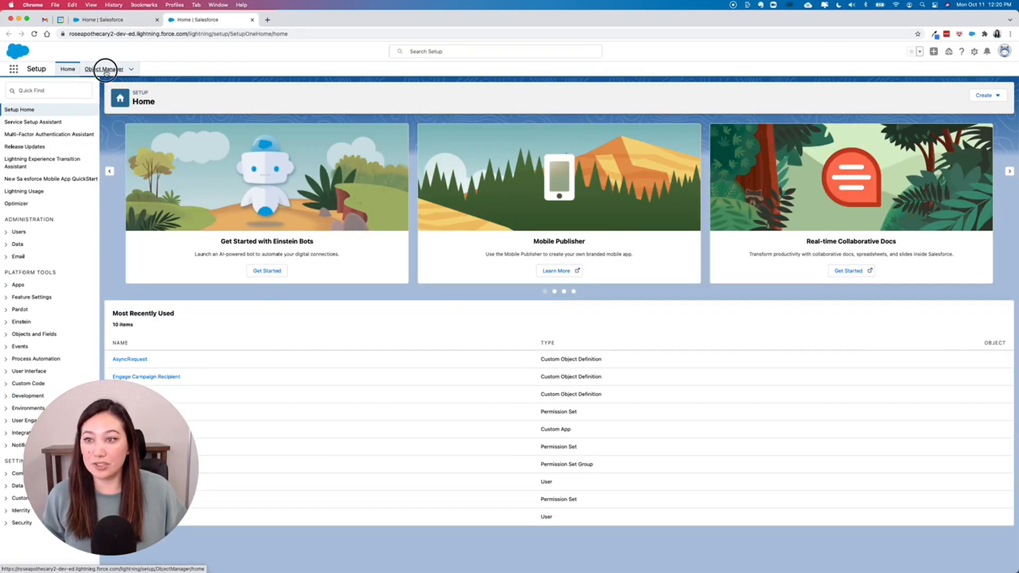
click(102, 69)
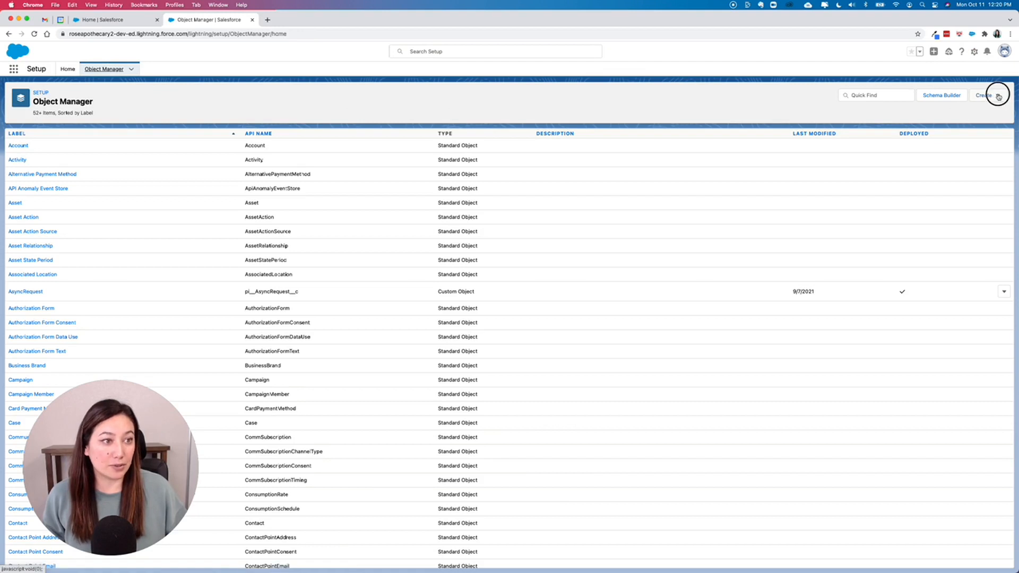
click(986, 96)
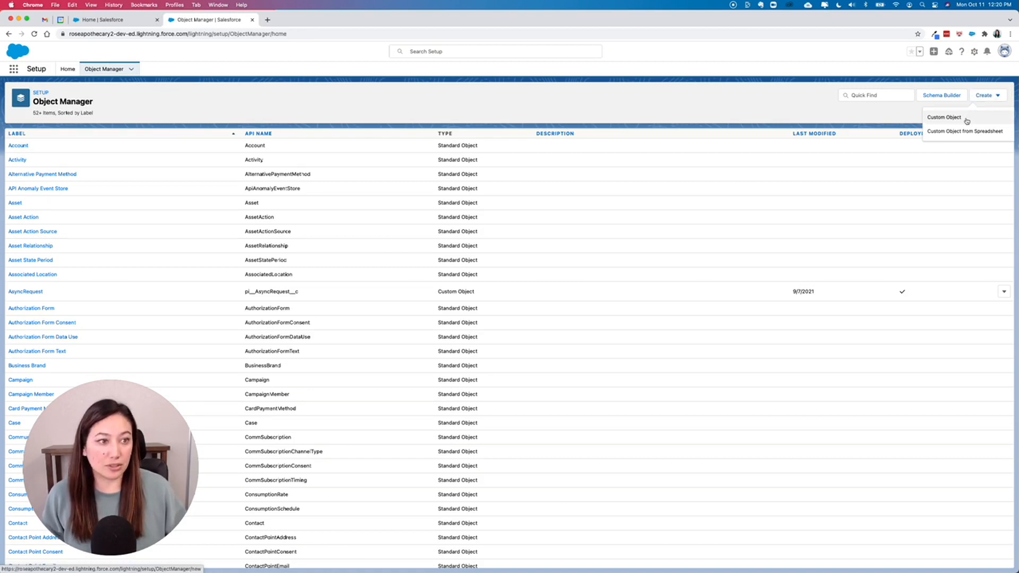
Step: Start a new Custom Object and label it Dogs
click(944, 116)
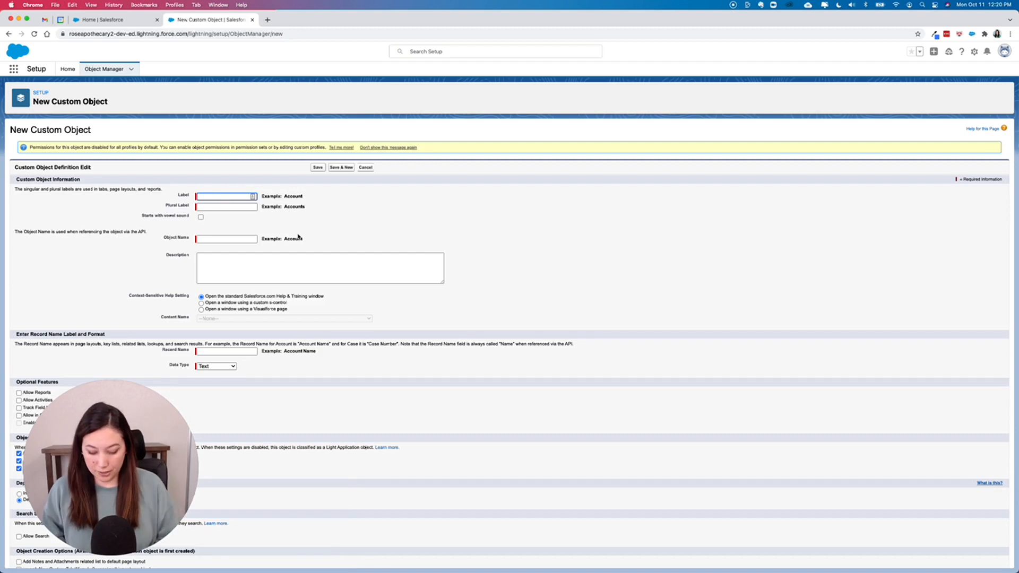
text(Dogs)
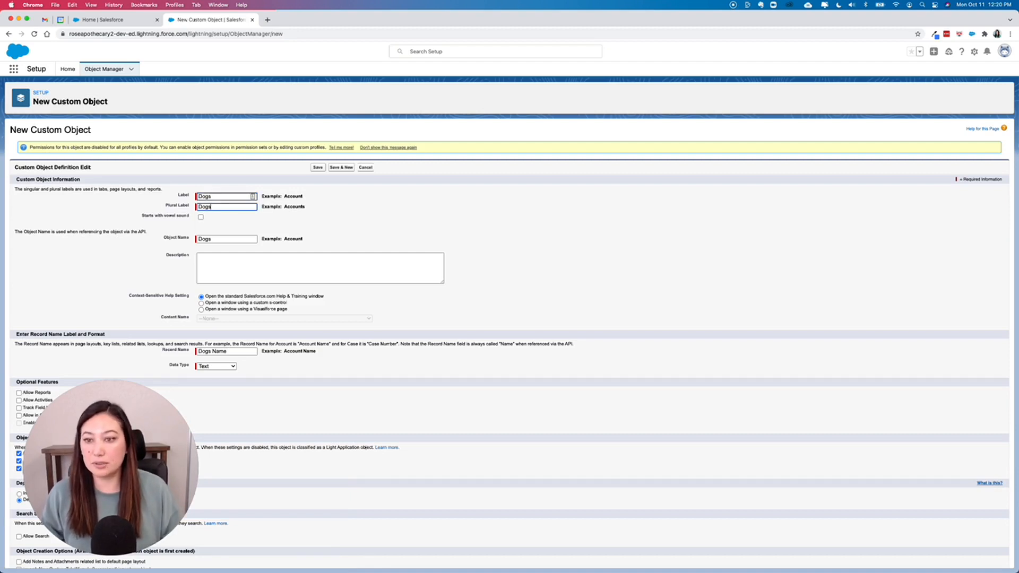
scroll(down, 3)
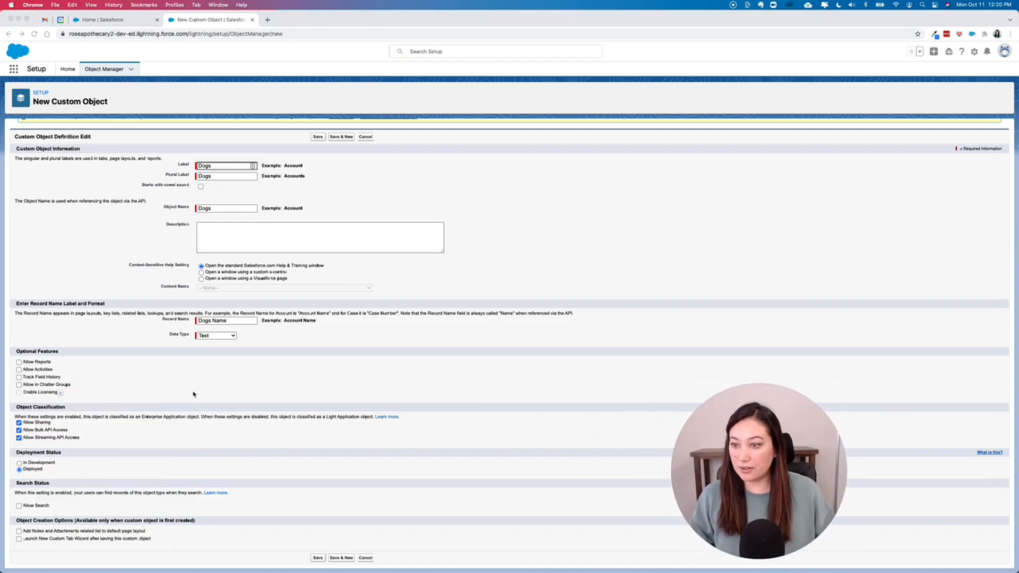
Step: Enable Allow Reports, Activities, Allow Search and the tab wizard, then save Dogs
click(19, 362)
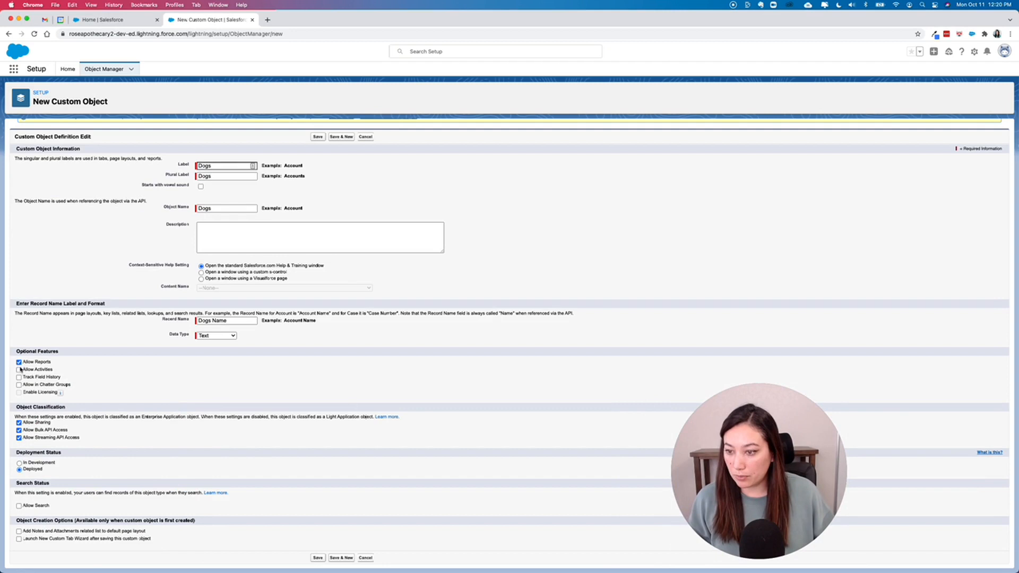
click(18, 369)
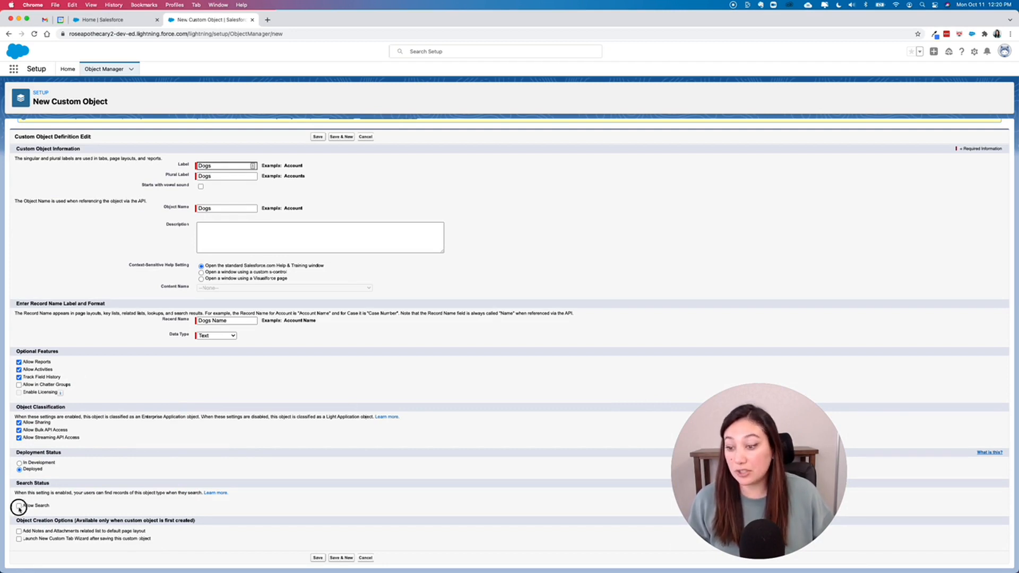
click(19, 506)
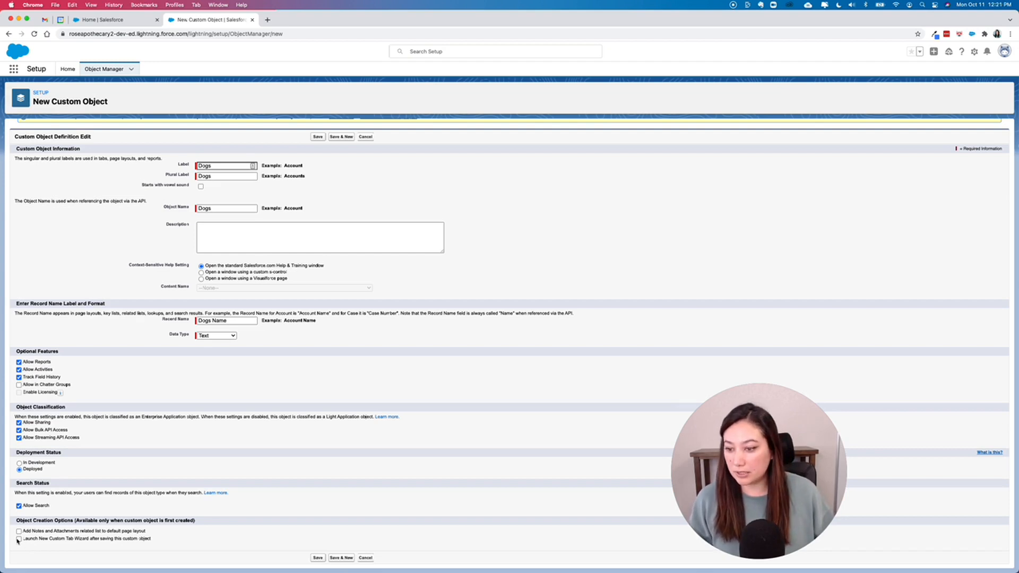
click(18, 539)
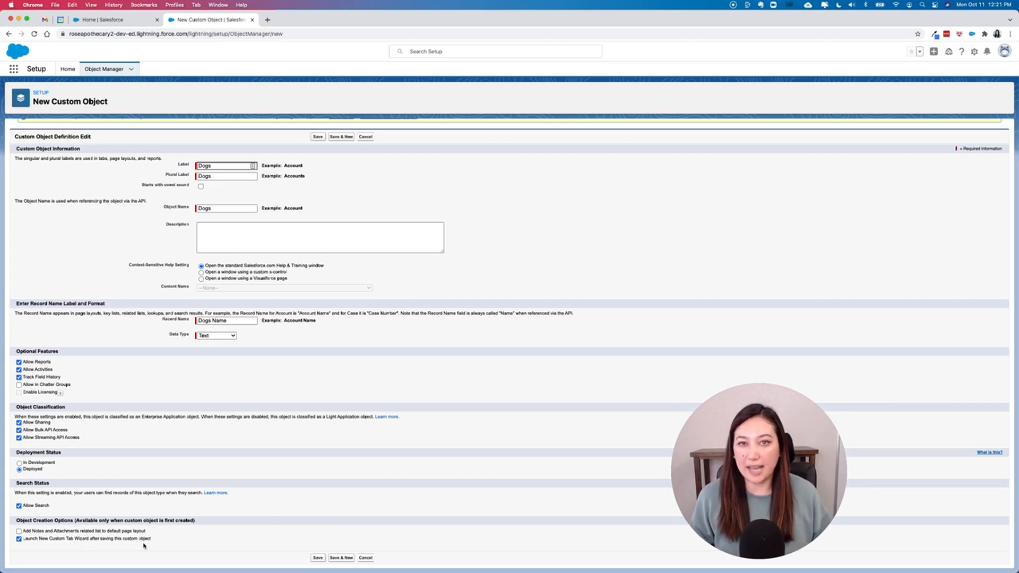
click(318, 558)
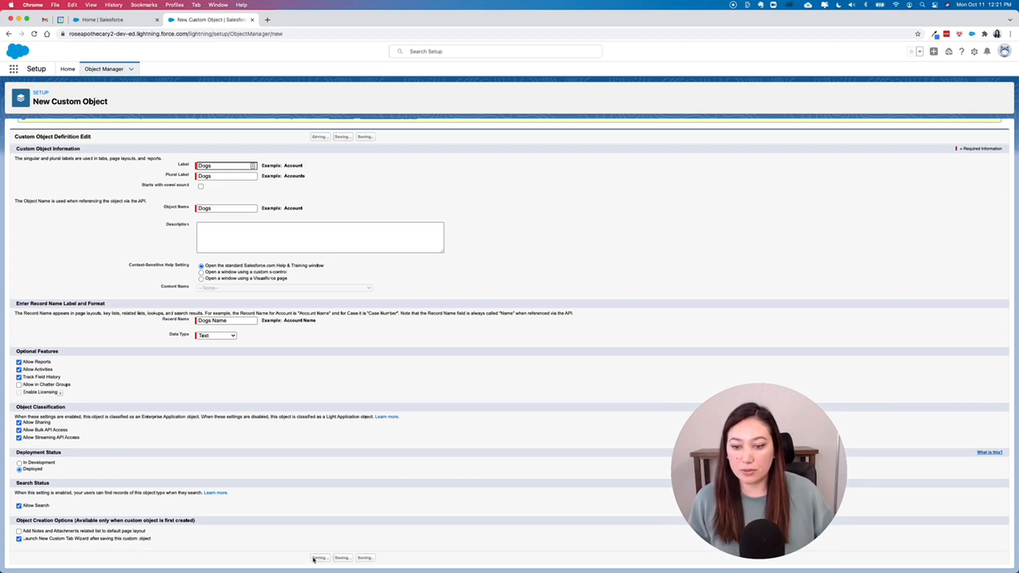
Step: Choose a tab style for Dogs, keep default visibility and all apps, and save the tab
click(319, 558)
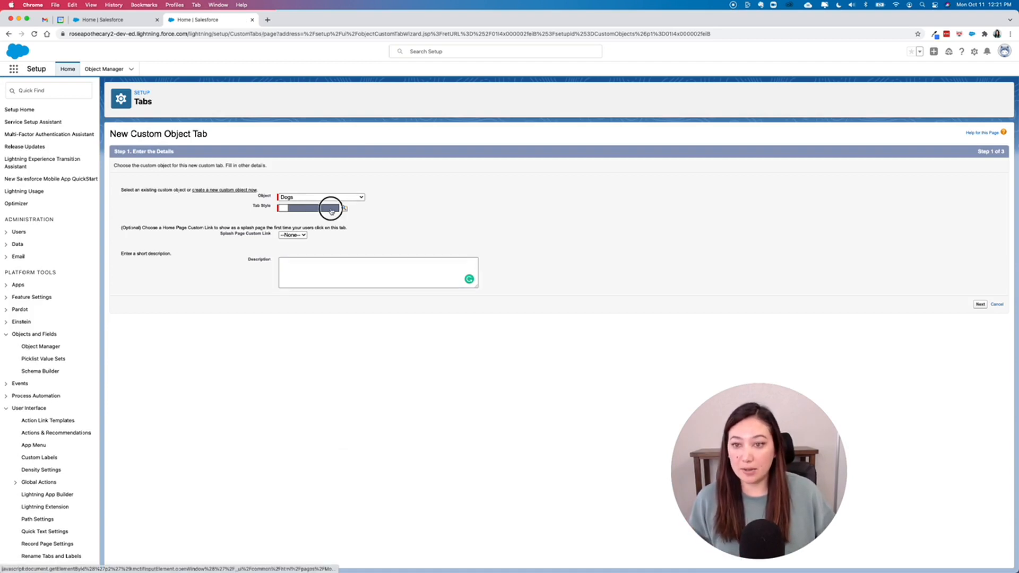
click(331, 209)
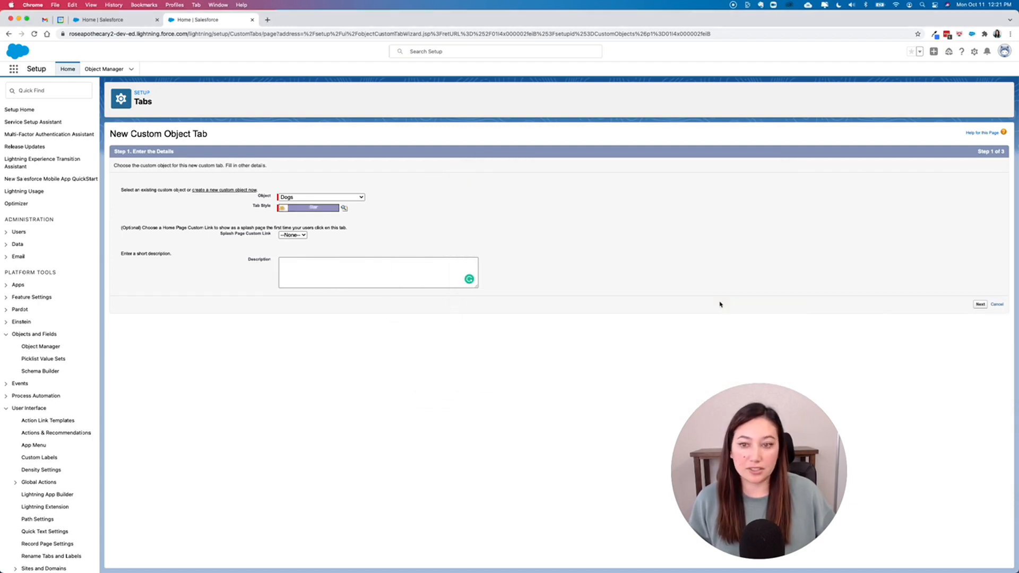
click(981, 305)
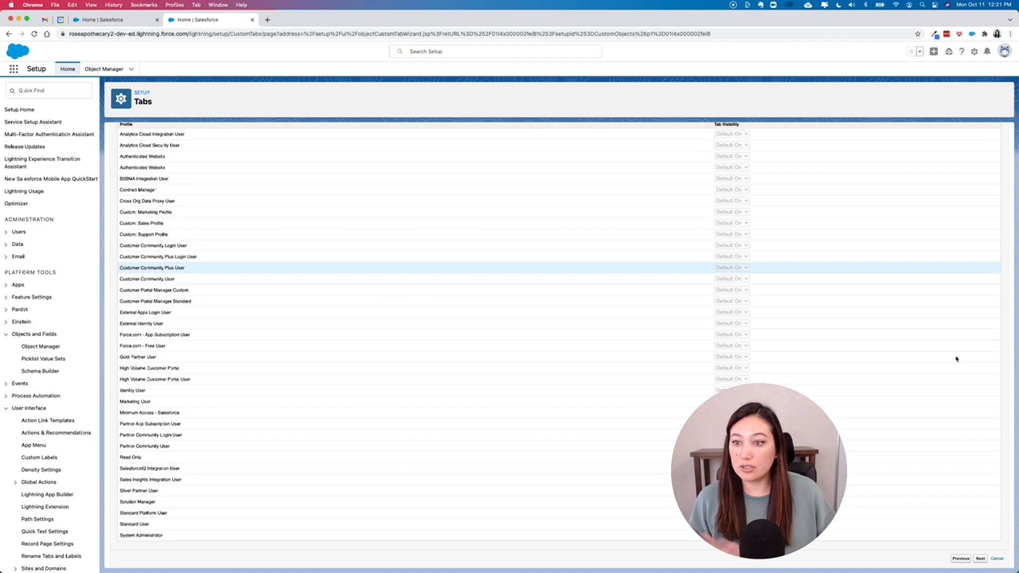
click(980, 559)
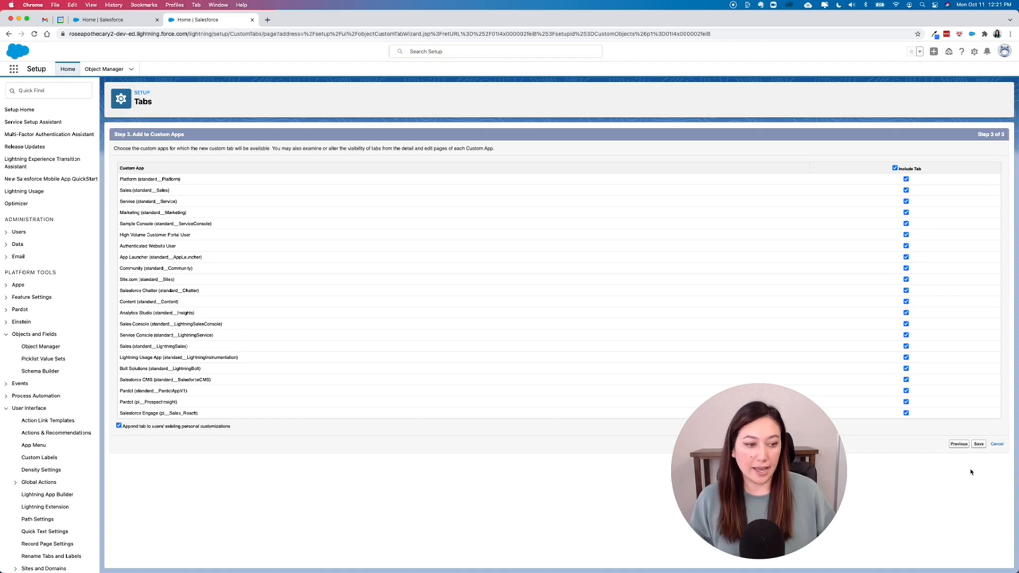
click(978, 444)
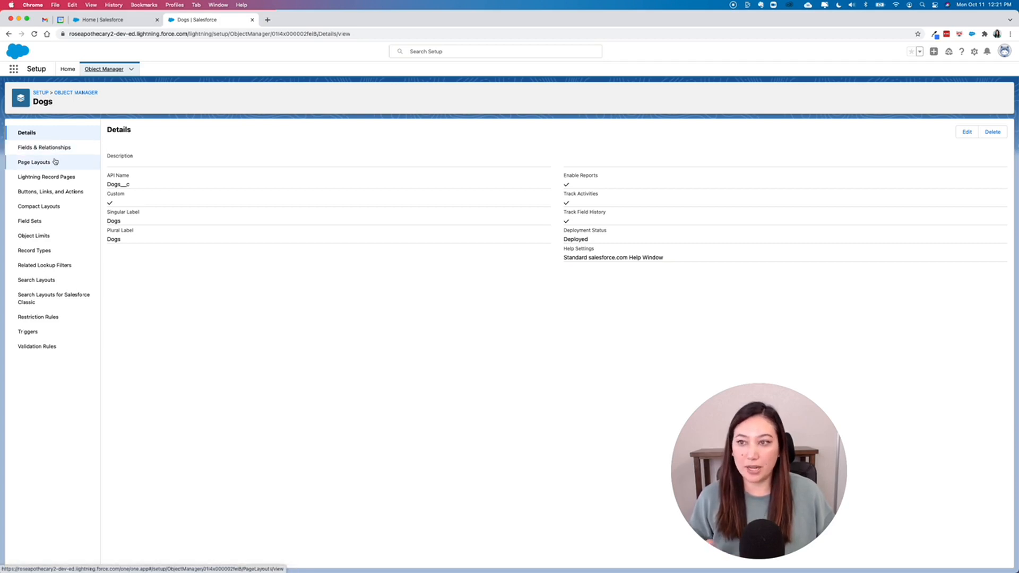
Step: Launch the Sales app from the App Launcher and show the empty Dogs list view
click(13, 69)
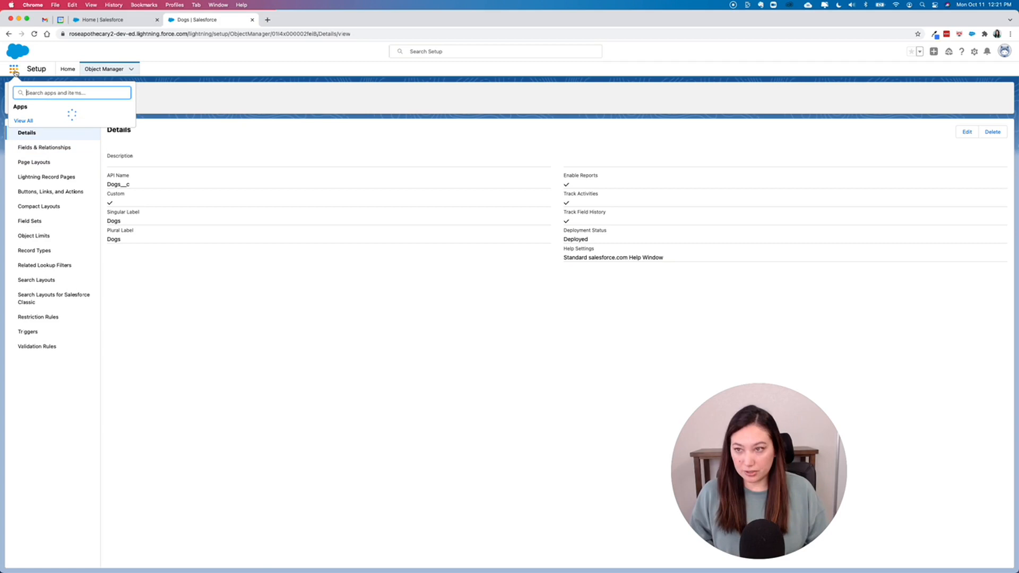
text(Dog)
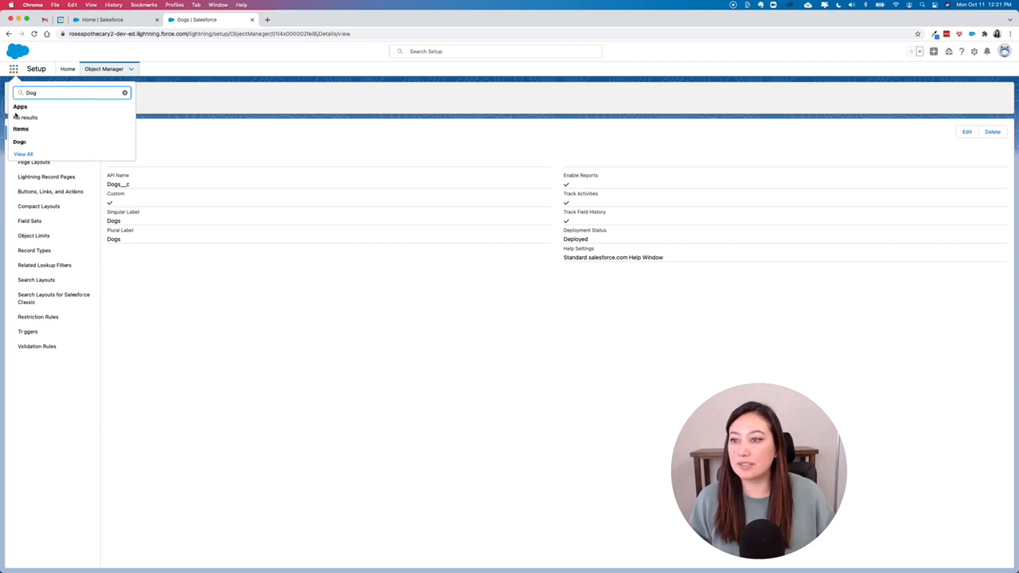
text(Sale)
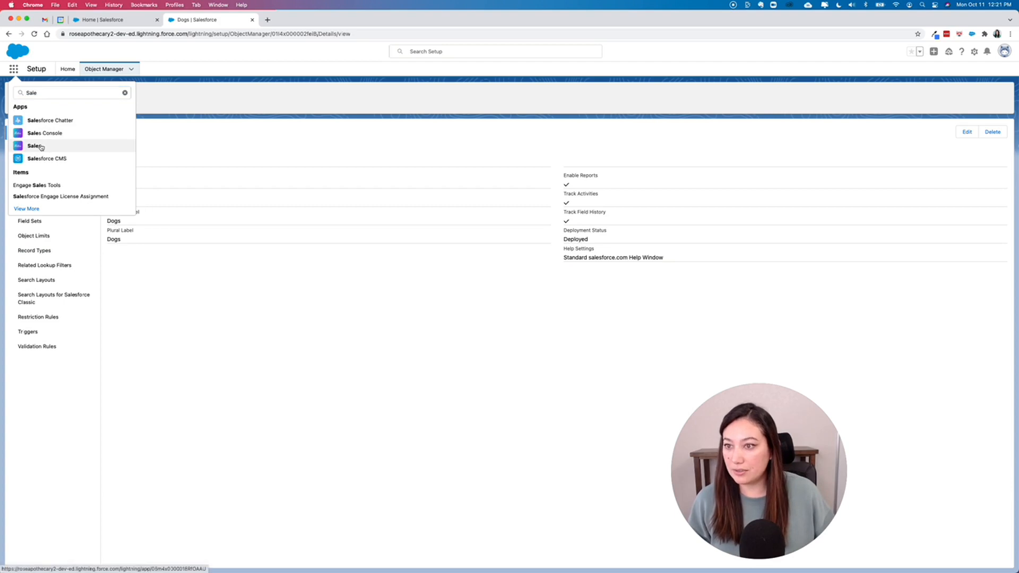
click(34, 145)
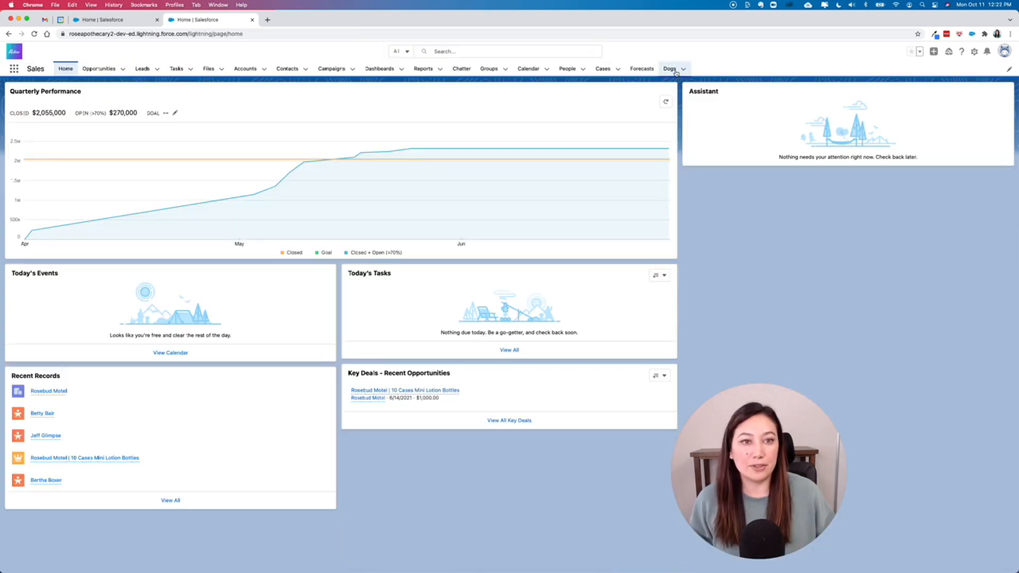
click(669, 69)
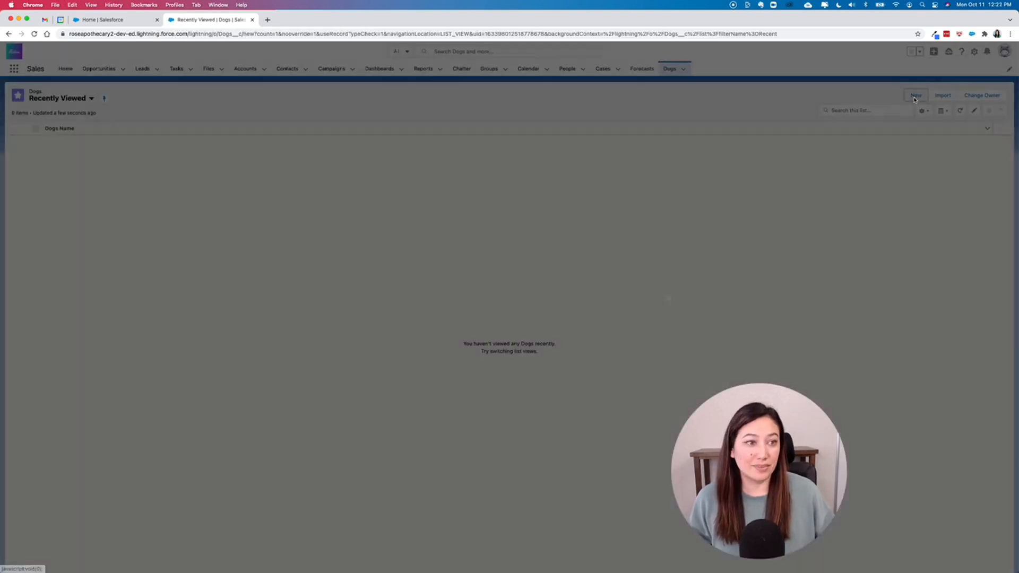